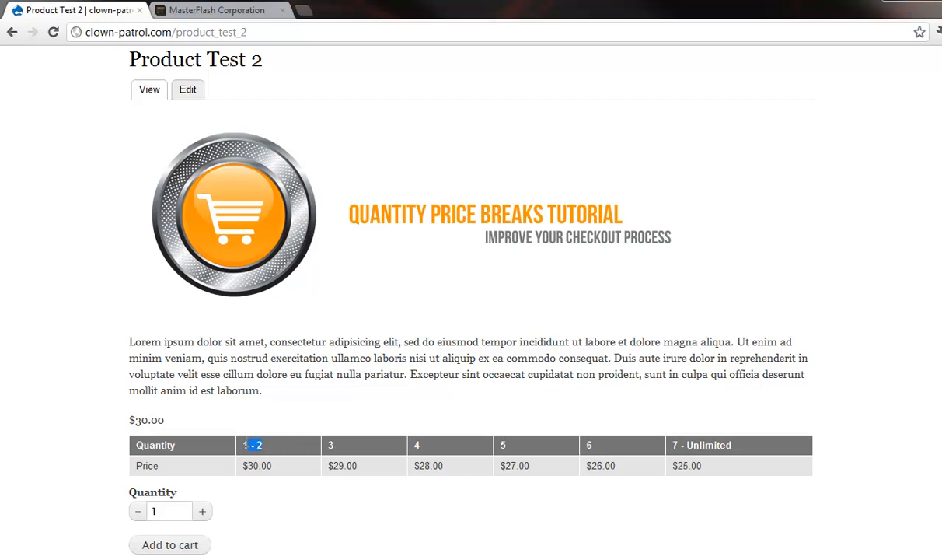
Step: Review the 1 - 2 and $29.00 price tiers, then raise the quantity to 10 for the $25.00 tier
double_click(256, 466)
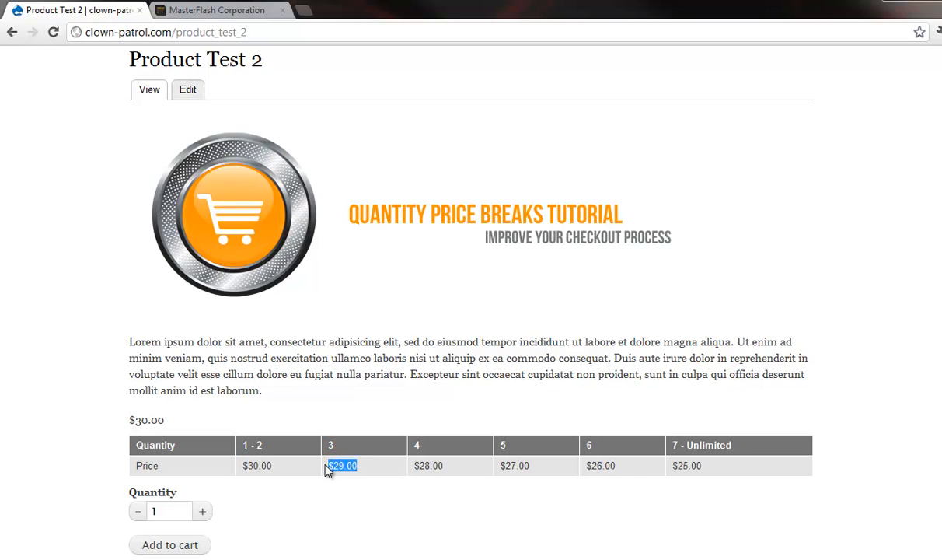
left_click(417, 445)
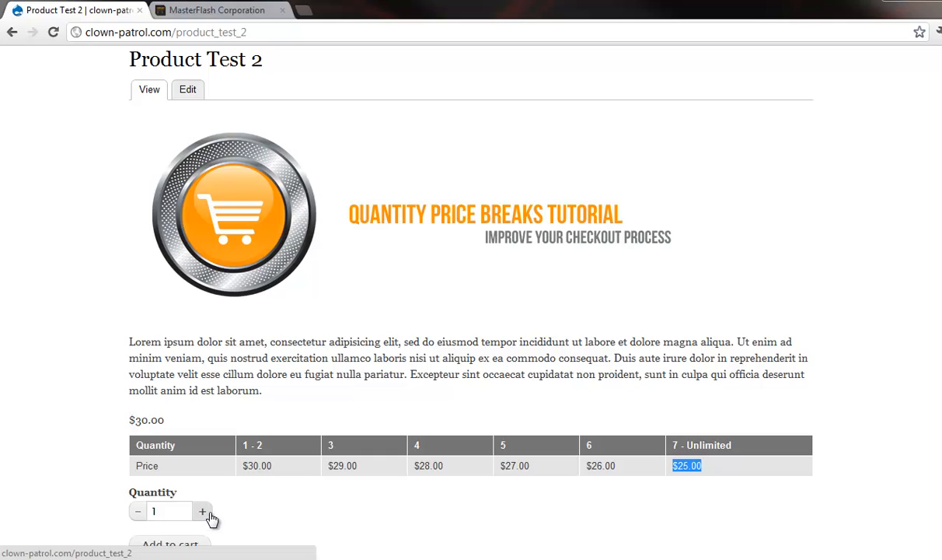
left_click(202, 512)
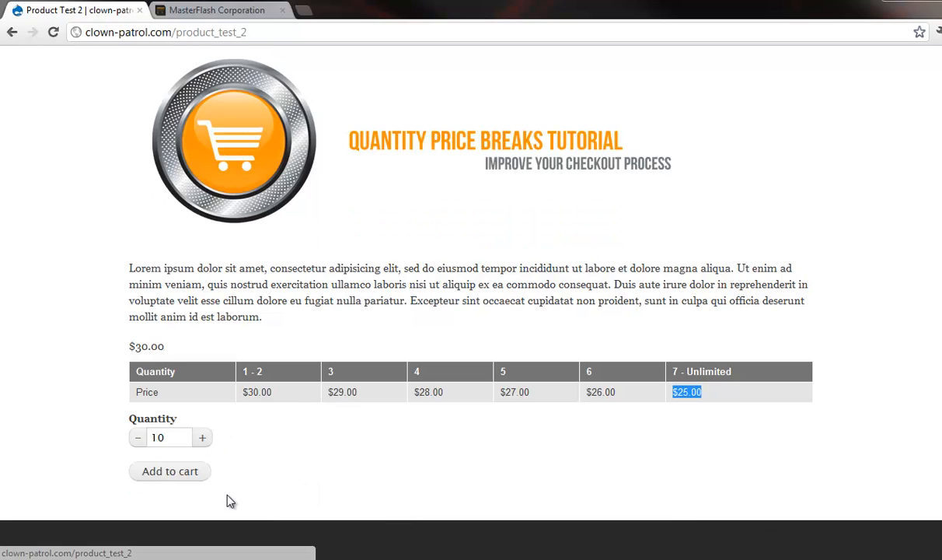
mouse_move(177, 329)
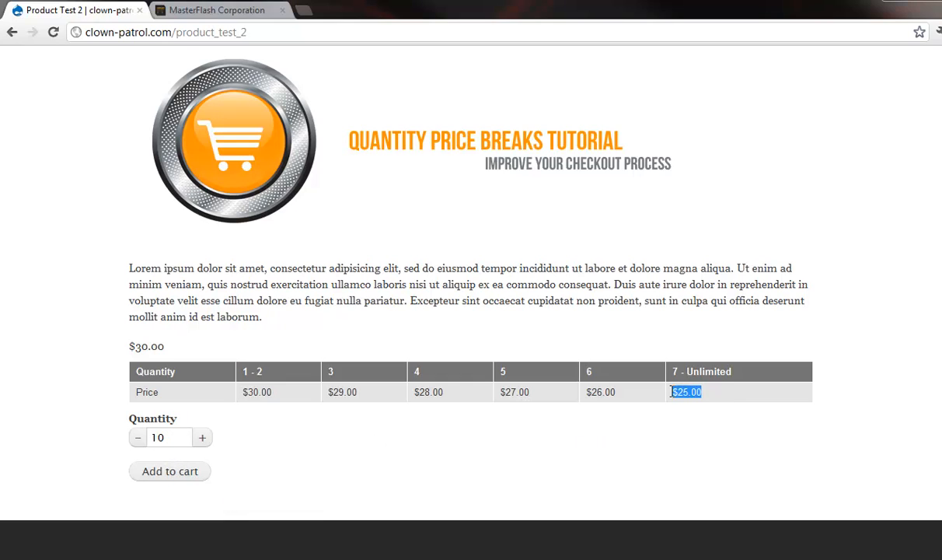
Step: Add 10 of Product Test 2 to the cart and go to the shopping cart
left_click(169, 471)
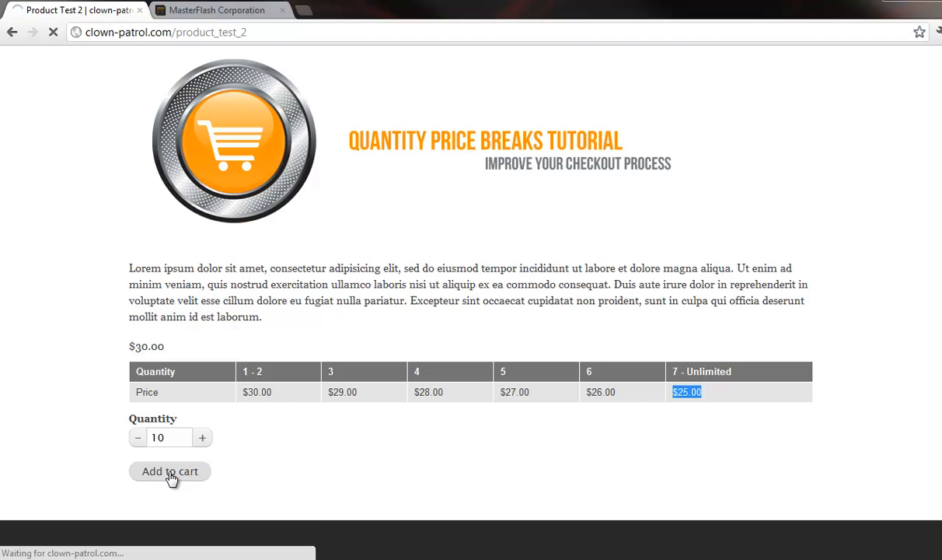
left_click(170, 471)
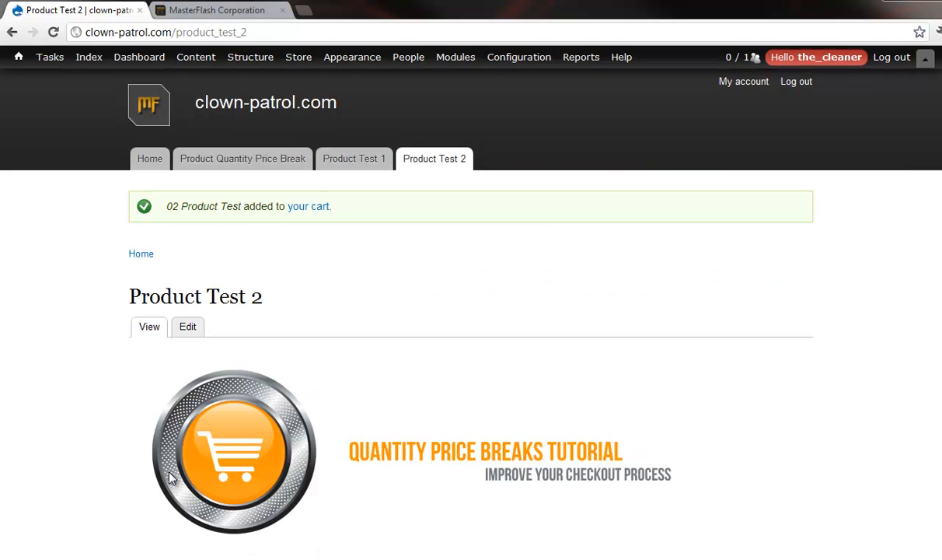
left_click(307, 205)
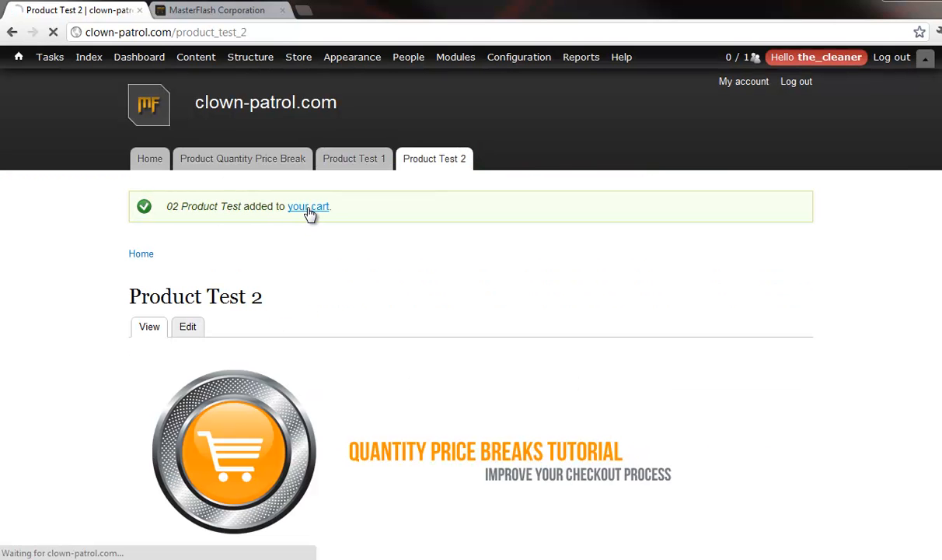
Step: Change the cart quantity to 5 and update so the price is $27.00 and total $135.00
left_click(308, 205)
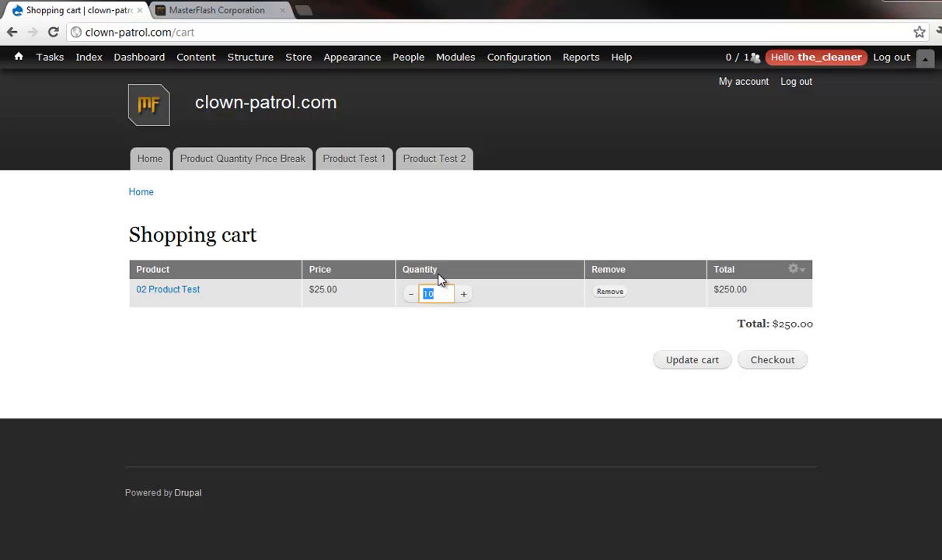
mouse_move(432, 325)
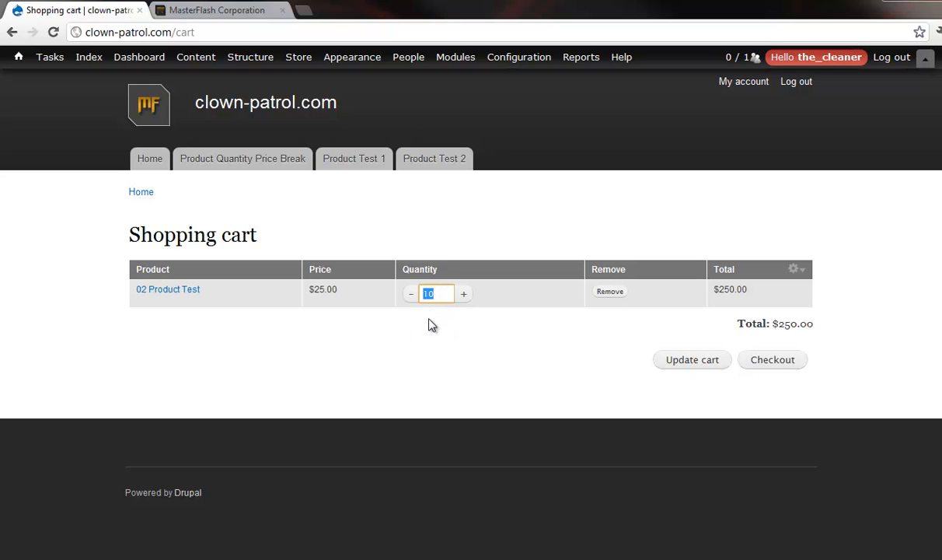
type("5")
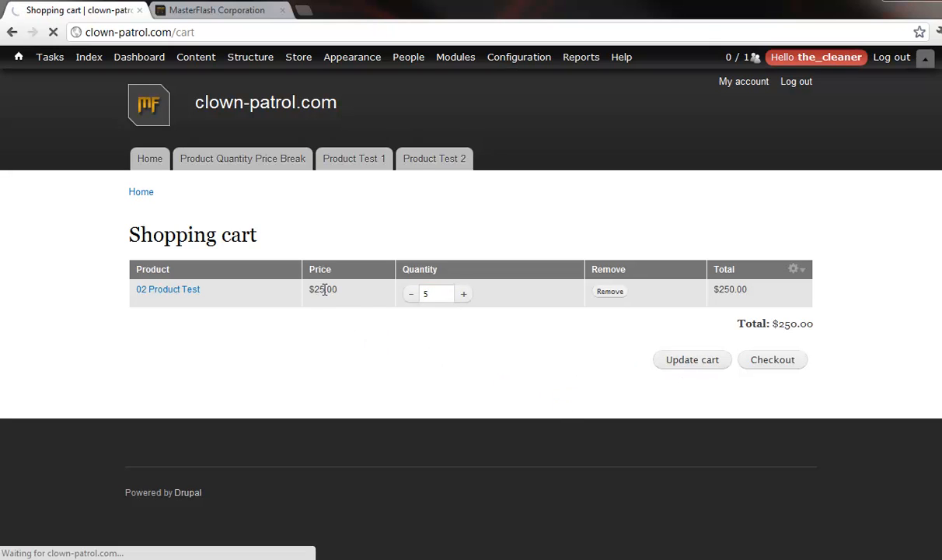
left_click(690, 359)
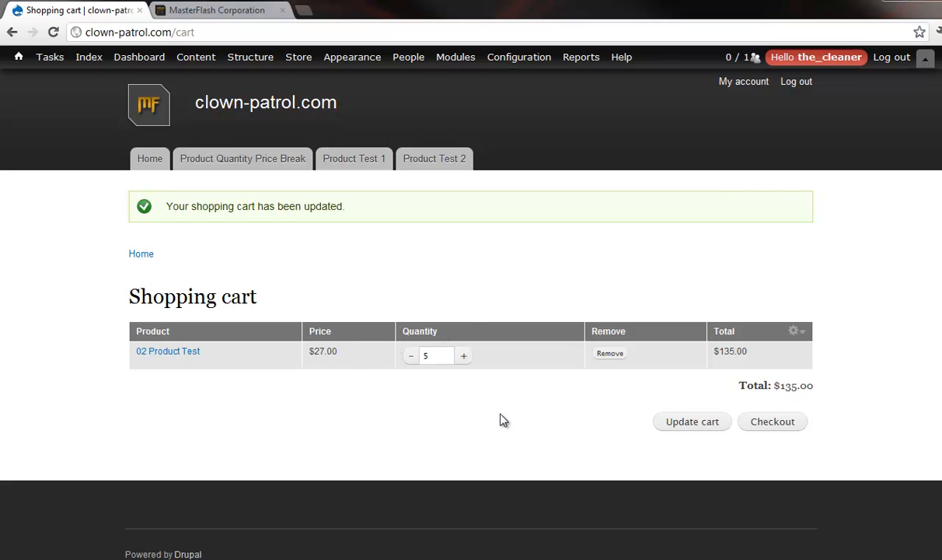
Step: Browse between Product Test 1 and Product Test 2, settling on the Product Test 1 page
left_click(354, 158)
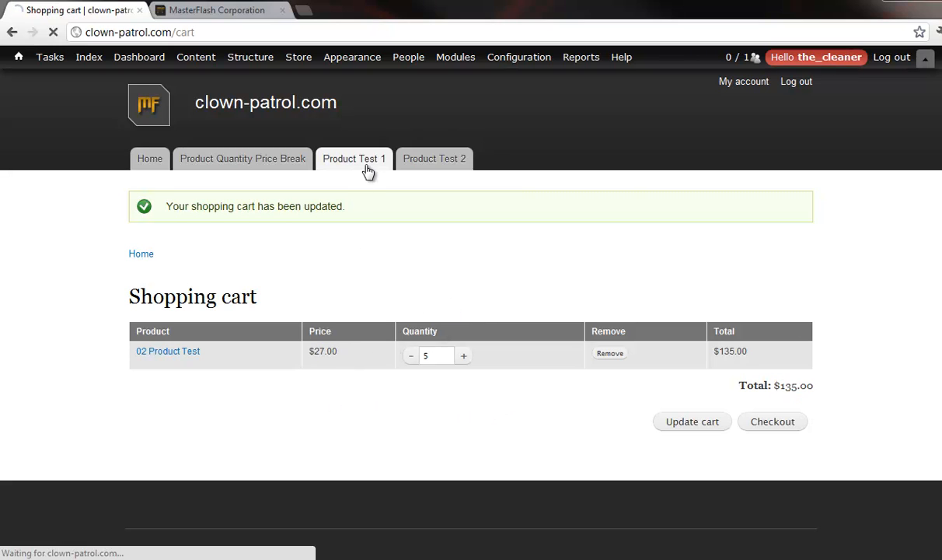
left_click(354, 158)
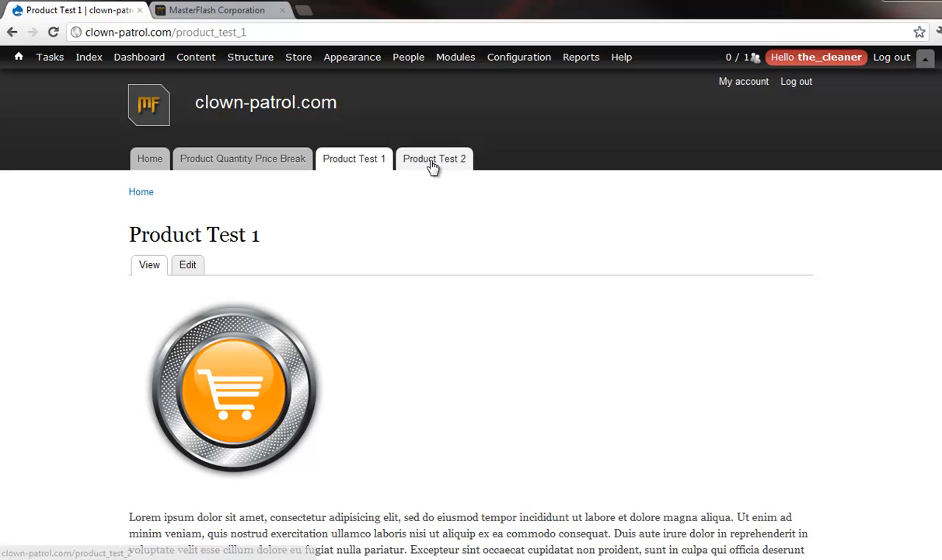
left_click(434, 159)
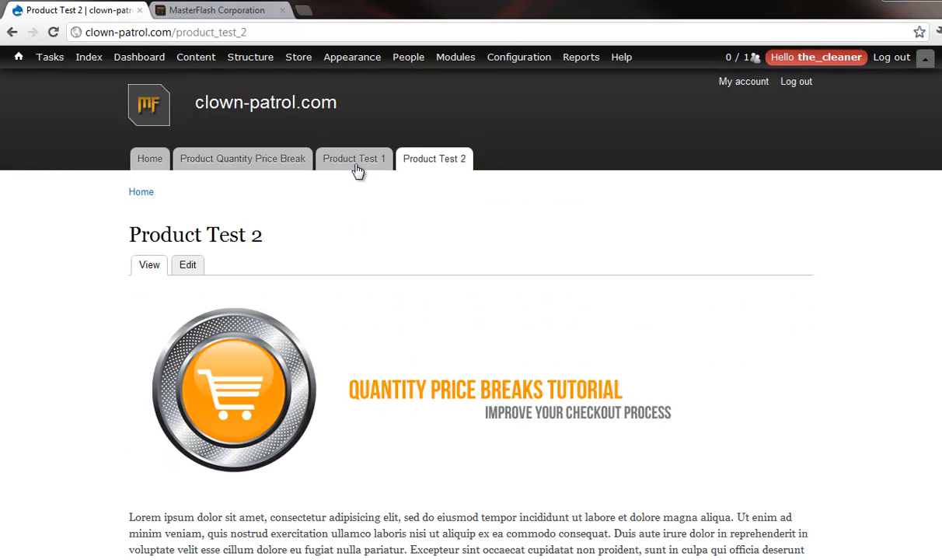
left_click(354, 159)
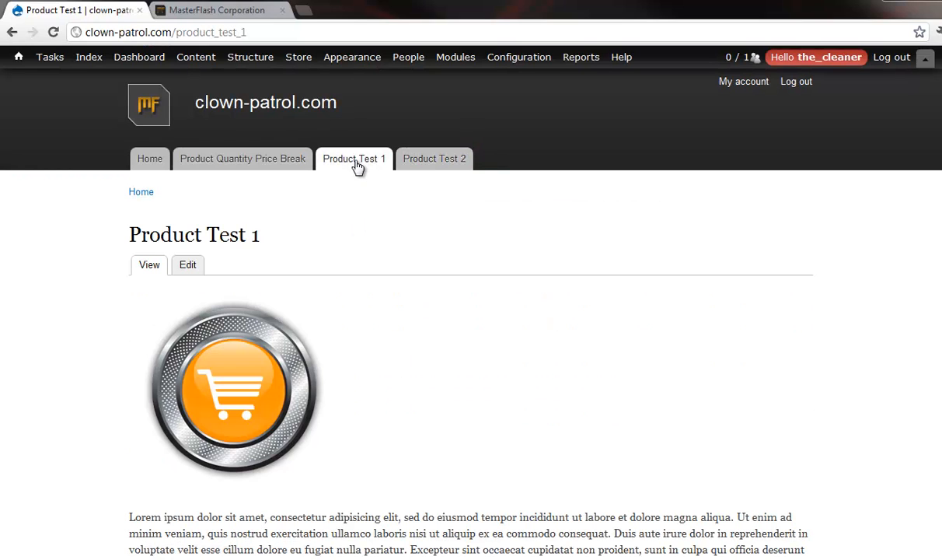
scroll("down", 3)
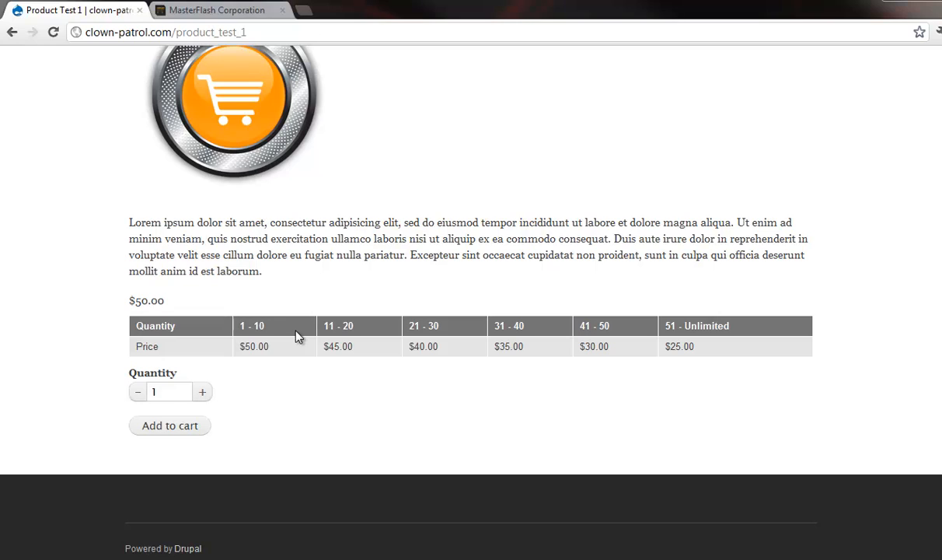
mouse_move(271, 332)
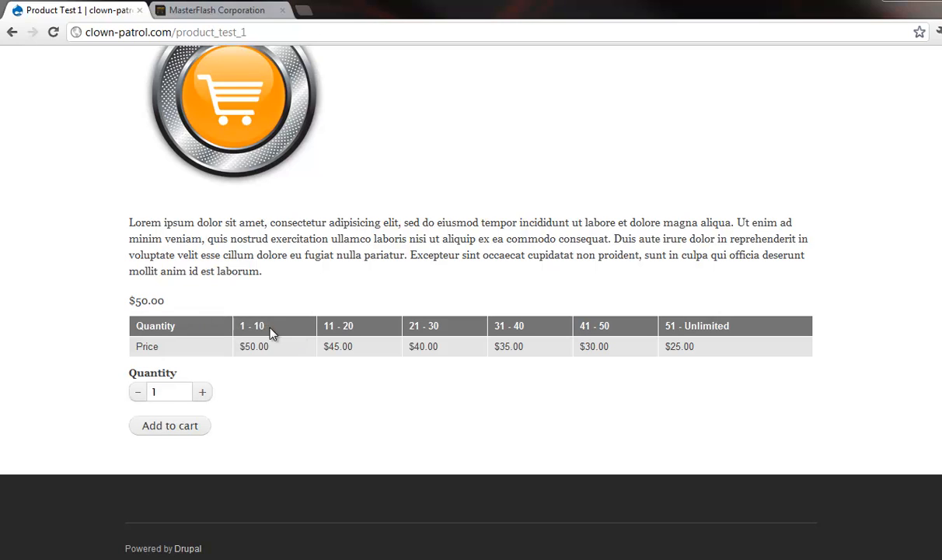
Step: Inspect the $50.00 and $45.00 tier prices and bump the Product Test 1 quantity up into the teens
double_click(252, 345)
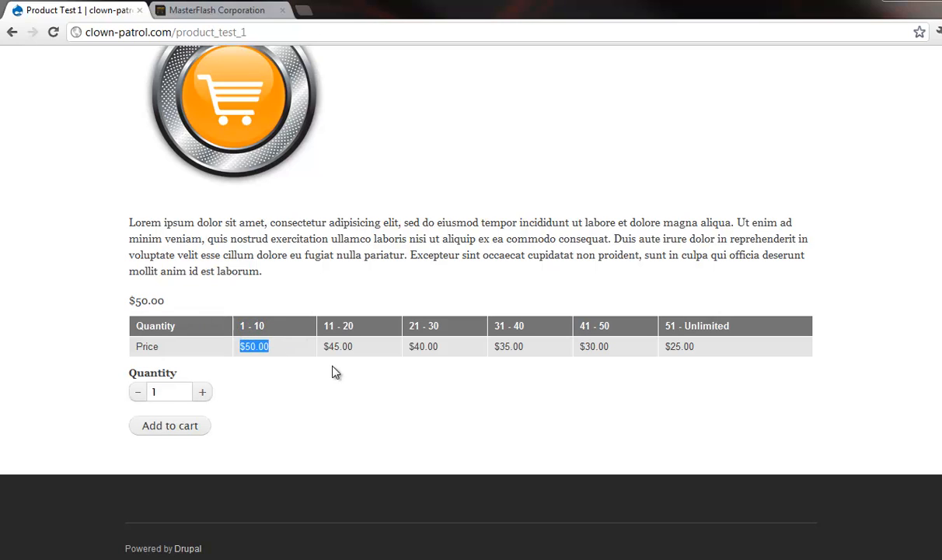
double_click(338, 345)
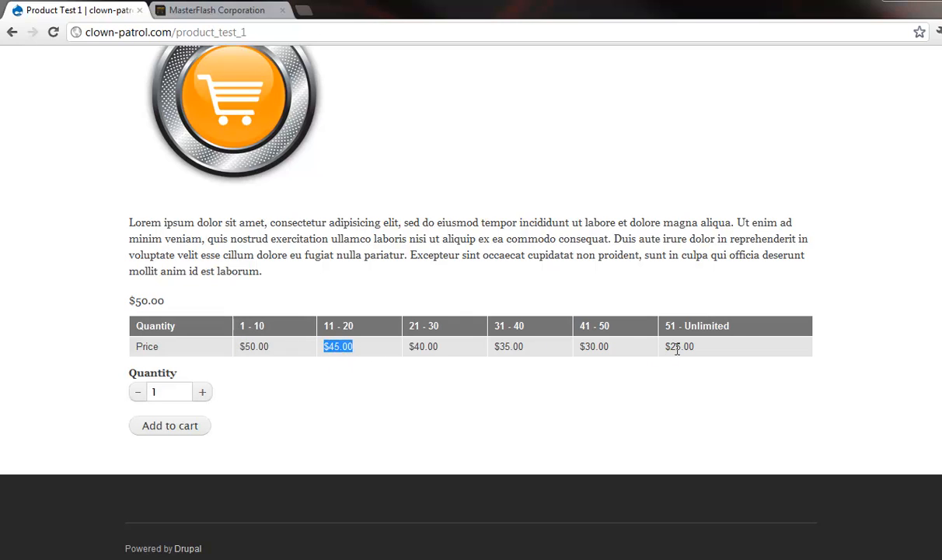
mouse_move(703, 357)
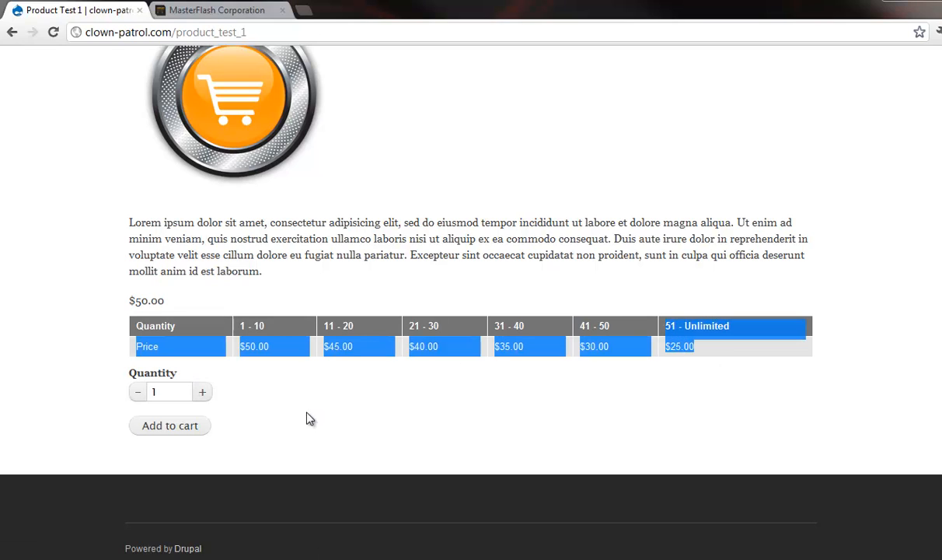
left_click(202, 392)
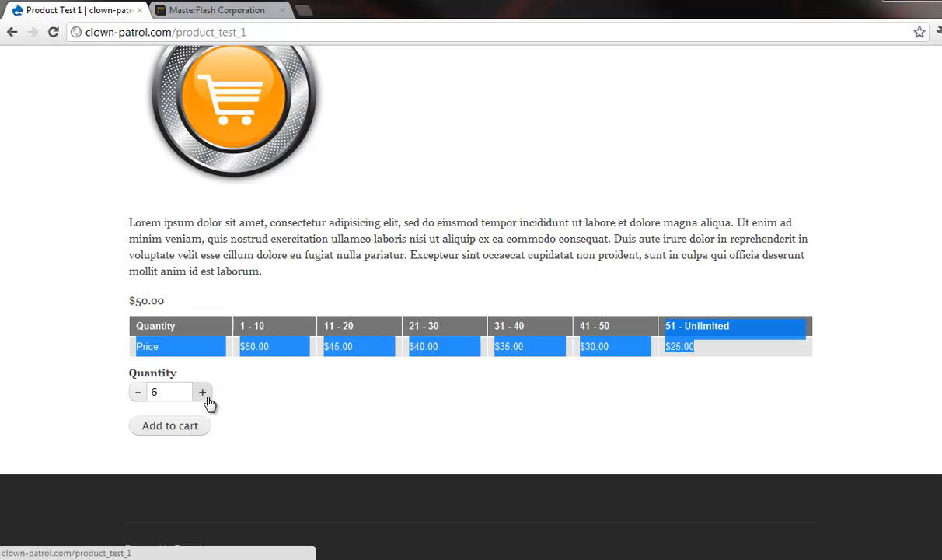
left_click(202, 391)
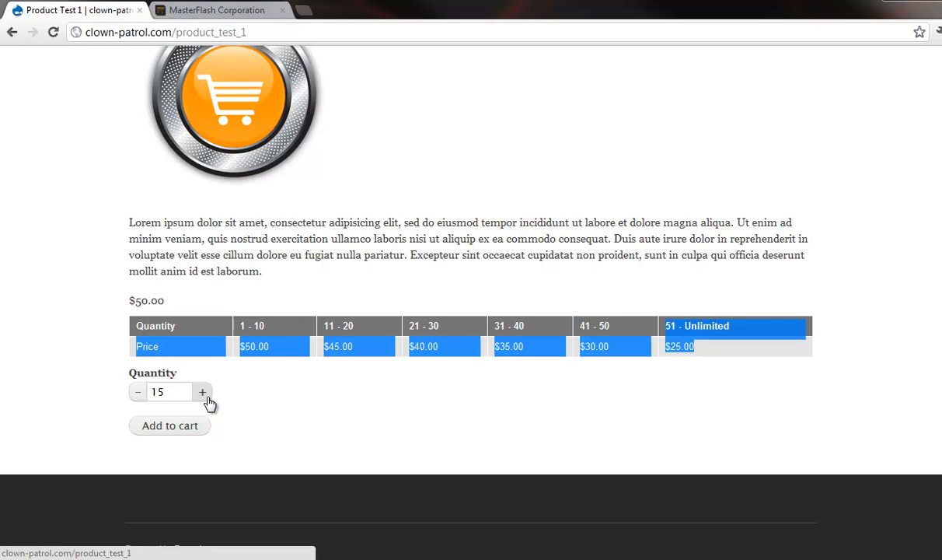
left_click(202, 392)
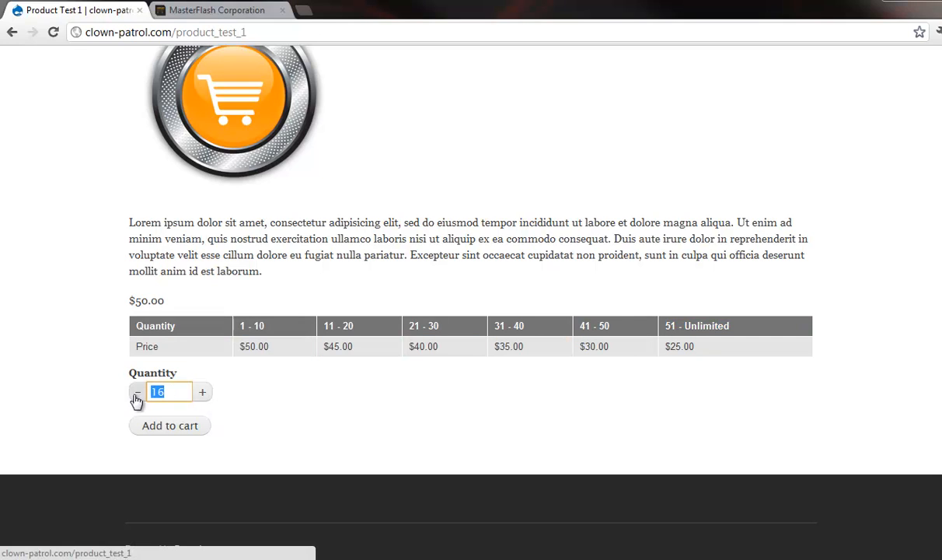
Step: Add 34 of Product Test 1 to the cart and go to the shopping cart
left_click(170, 426)
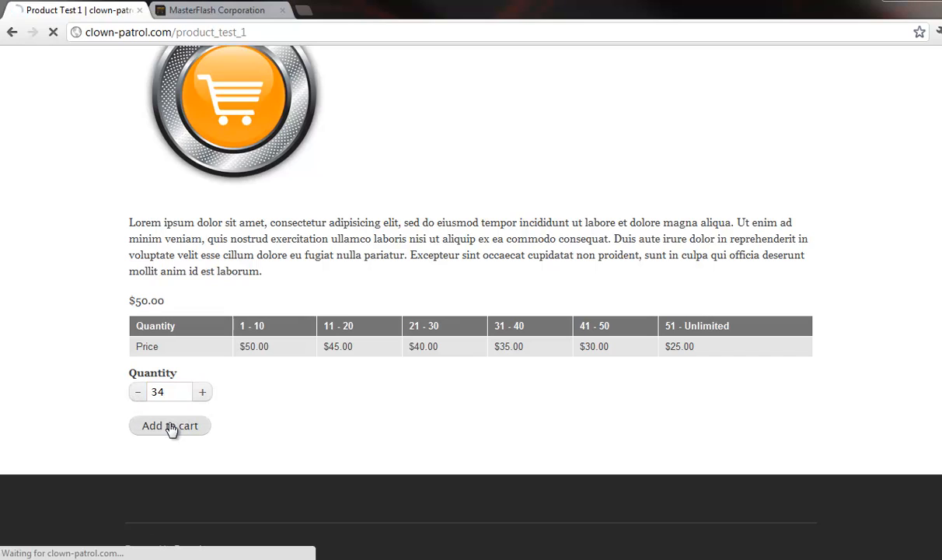
left_click(170, 426)
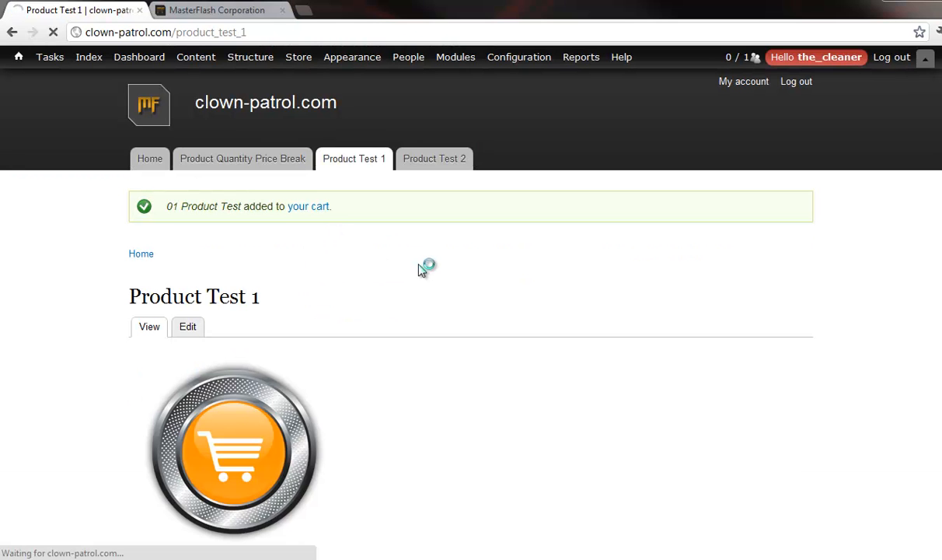
left_click(308, 205)
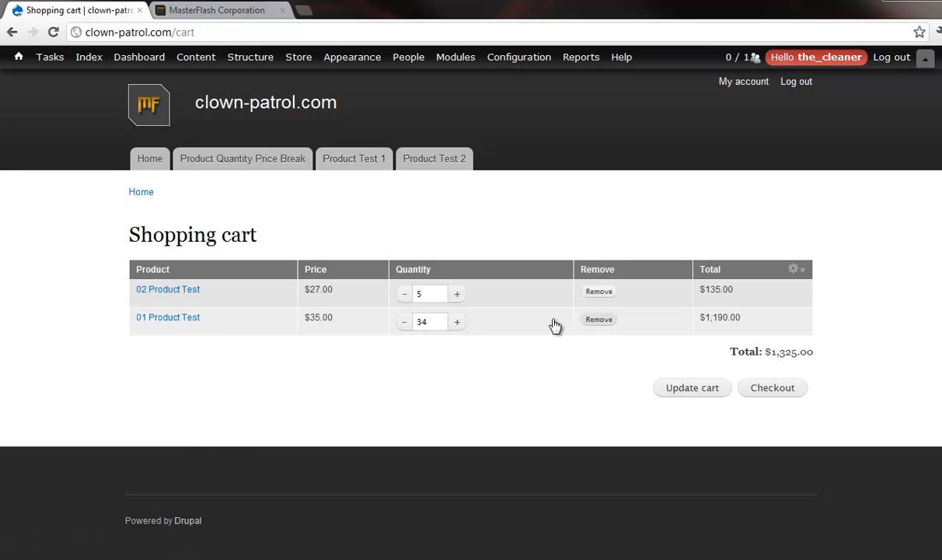
Step: Check the $35.00 price and $1,190.00 line total, then set quantity 53 and update for the $25.00 tier totalling $1,460.00
double_click(317, 317)
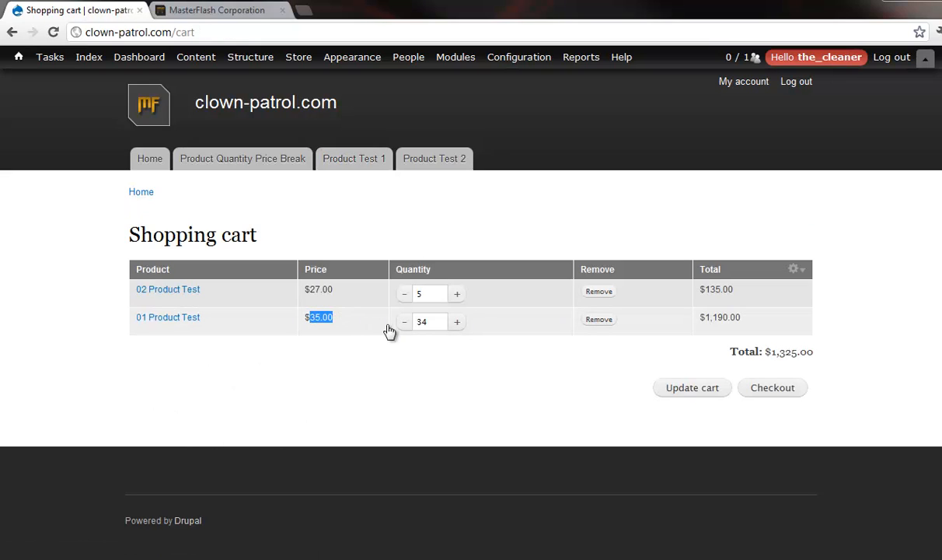
left_click(429, 320)
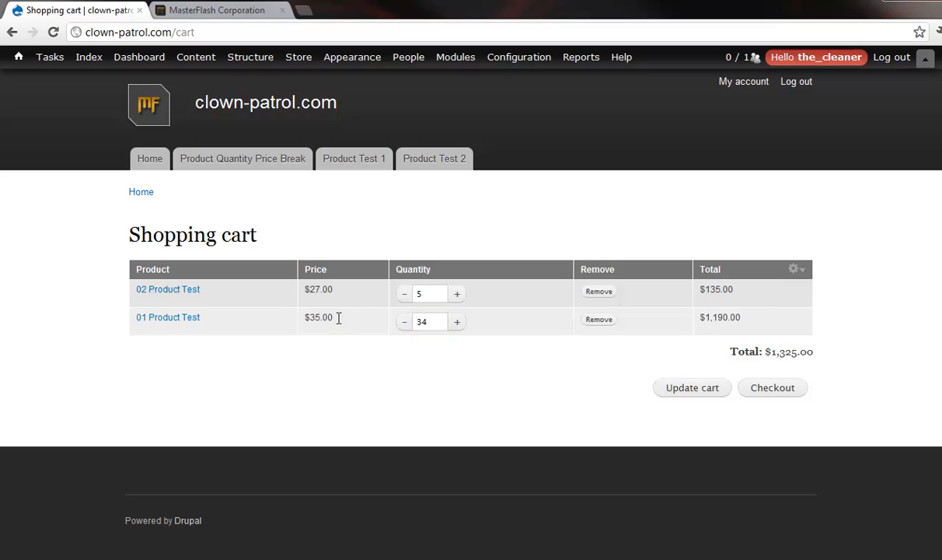
double_click(317, 317)
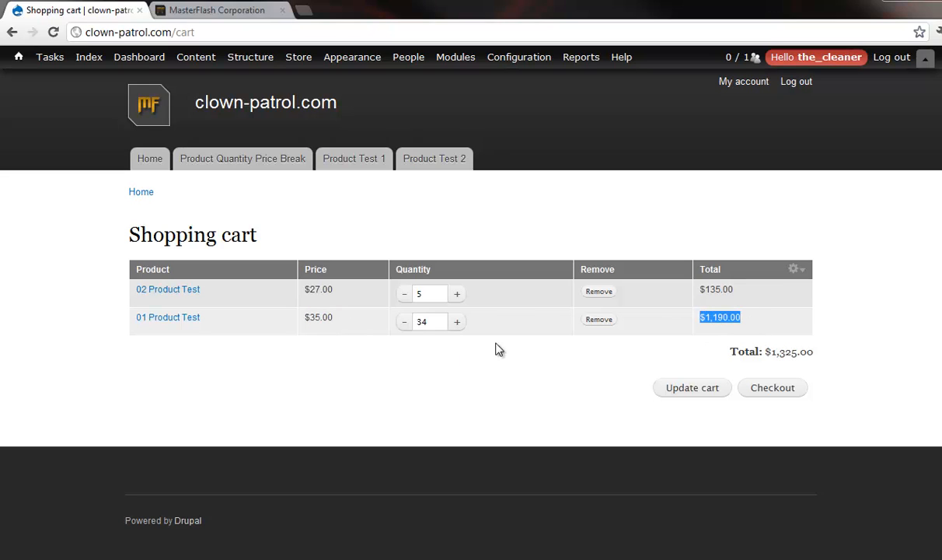
left_click(457, 321)
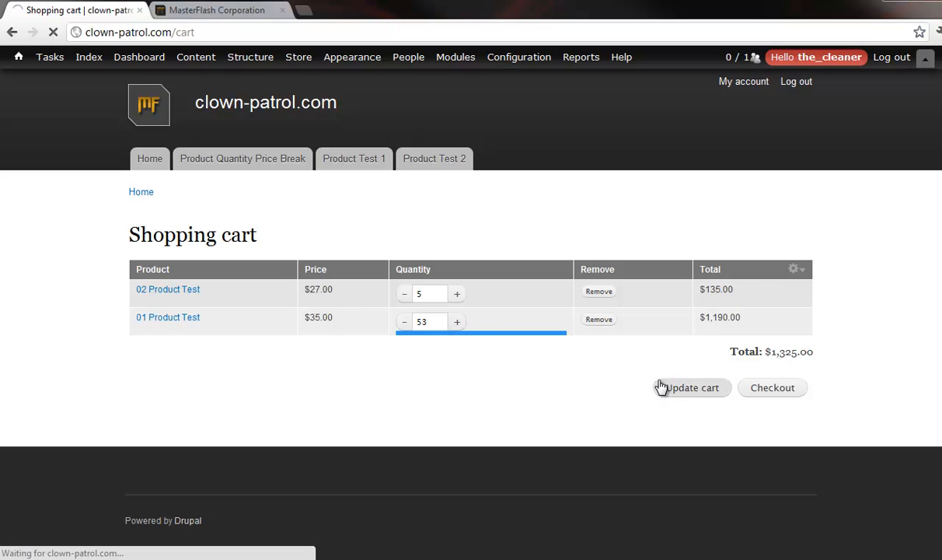
left_click(690, 387)
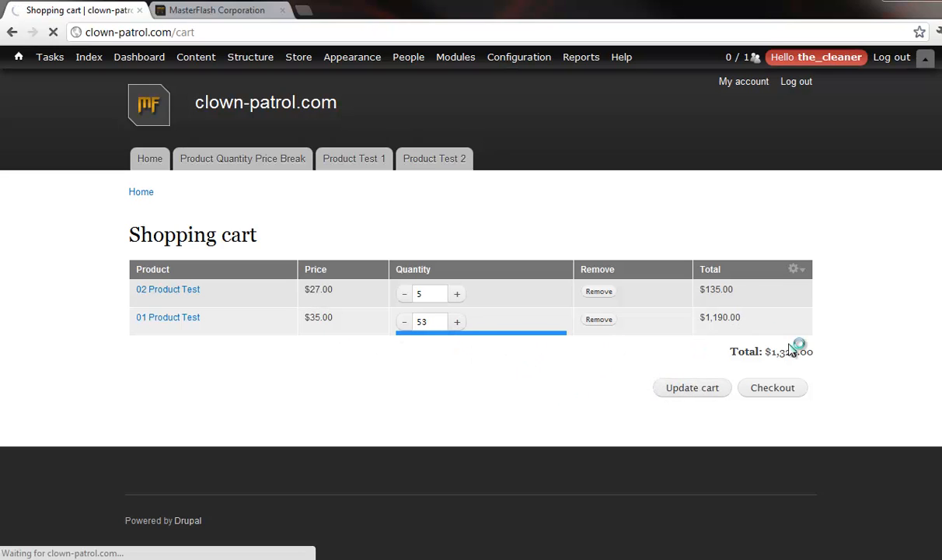
left_click(690, 387)
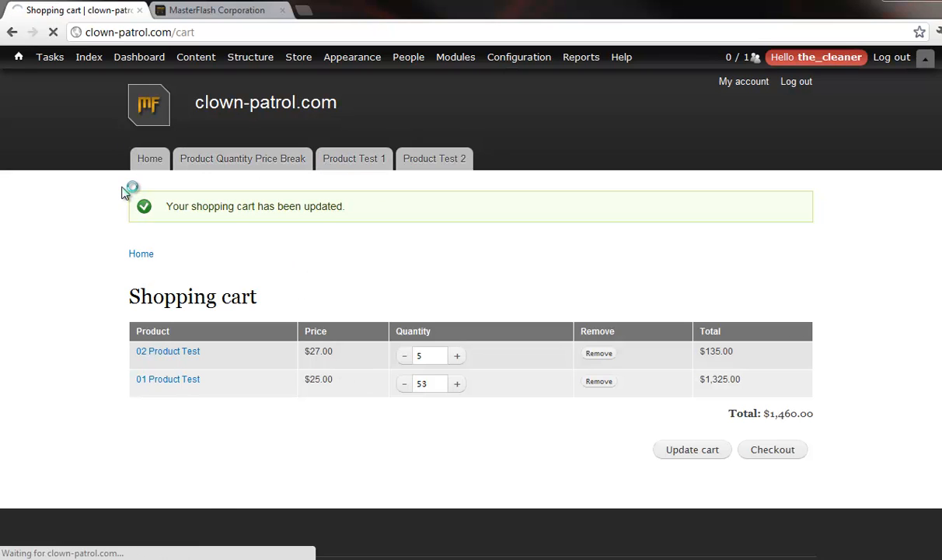
Step: Return to the Home catalog listing Product Test 2 and Product Test 1 with their price tables
left_click(149, 159)
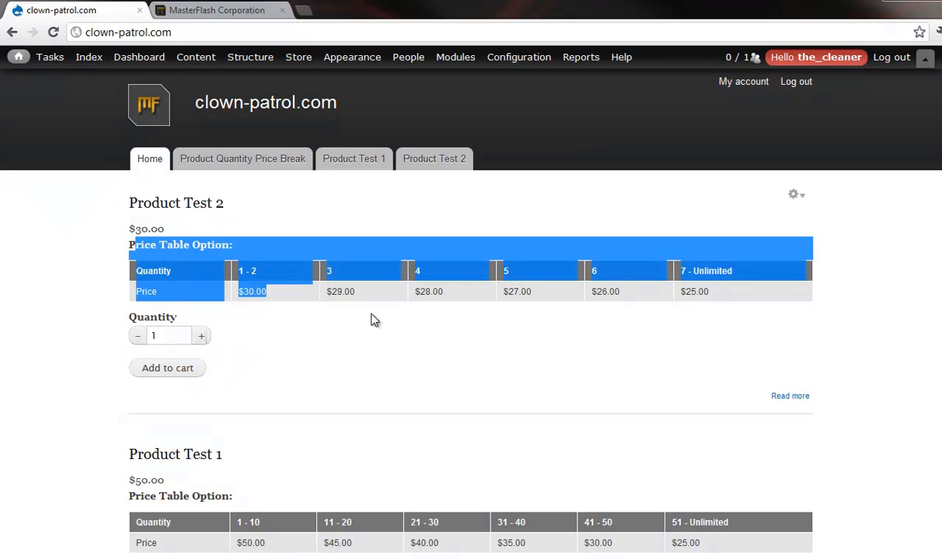
left_click(168, 336)
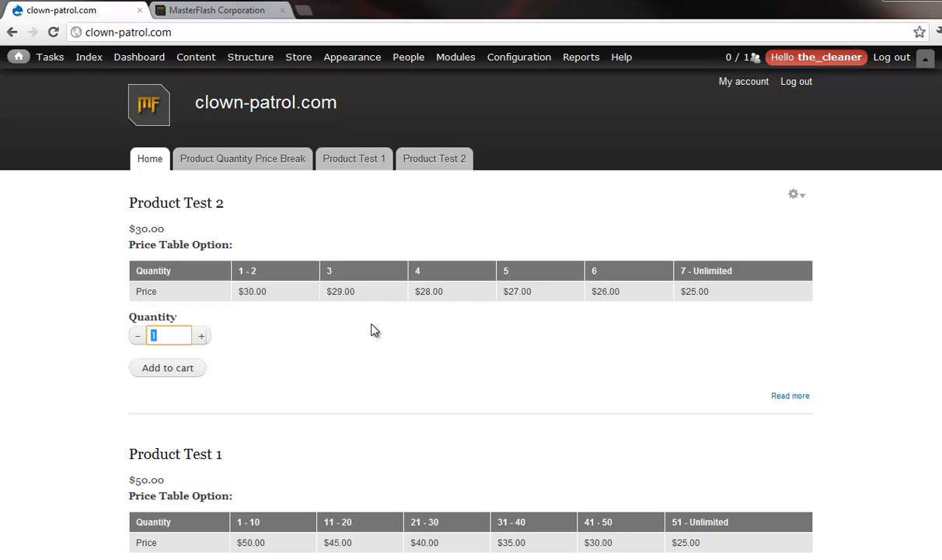
mouse_move(161, 247)
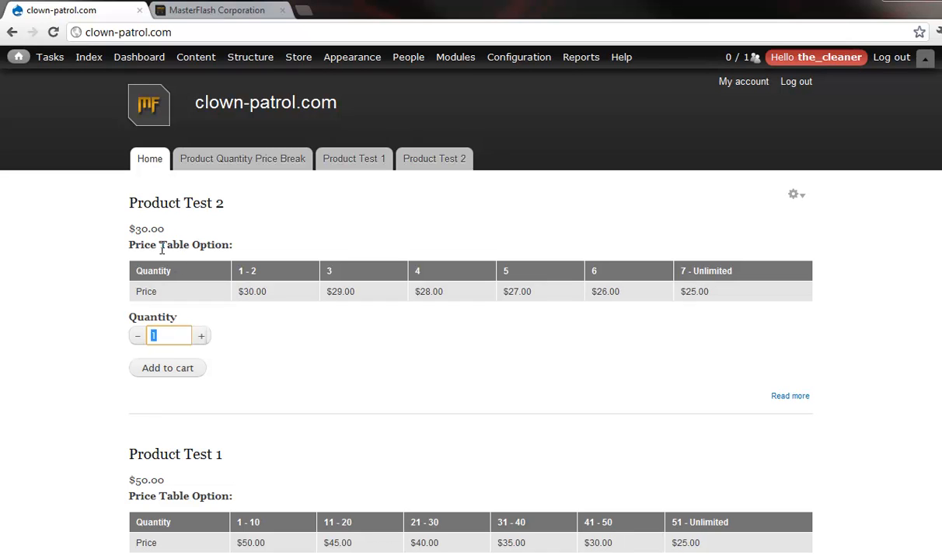